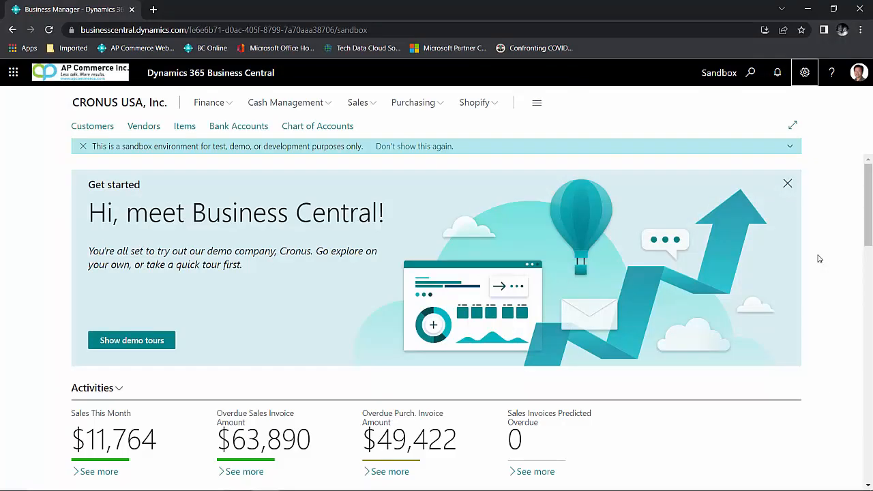
Open the Customers list, sort it by Name, and check the Contact column
scroll(down, 3)
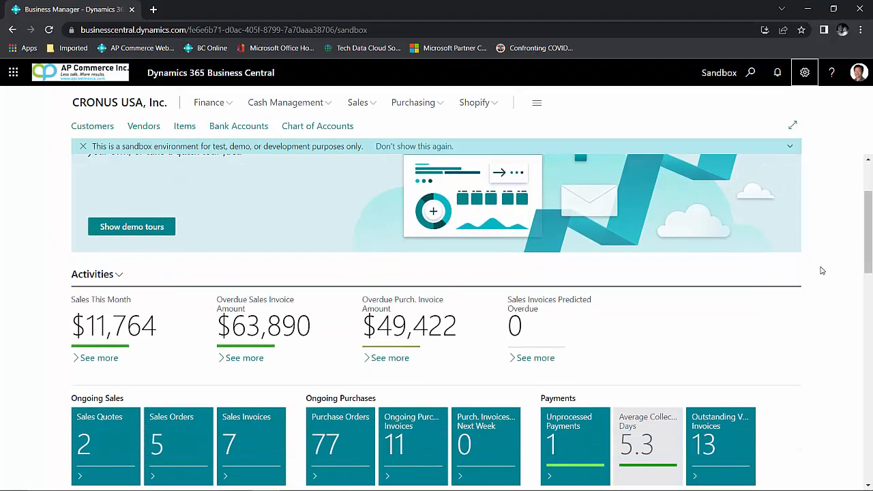
mouse_move(814, 369)
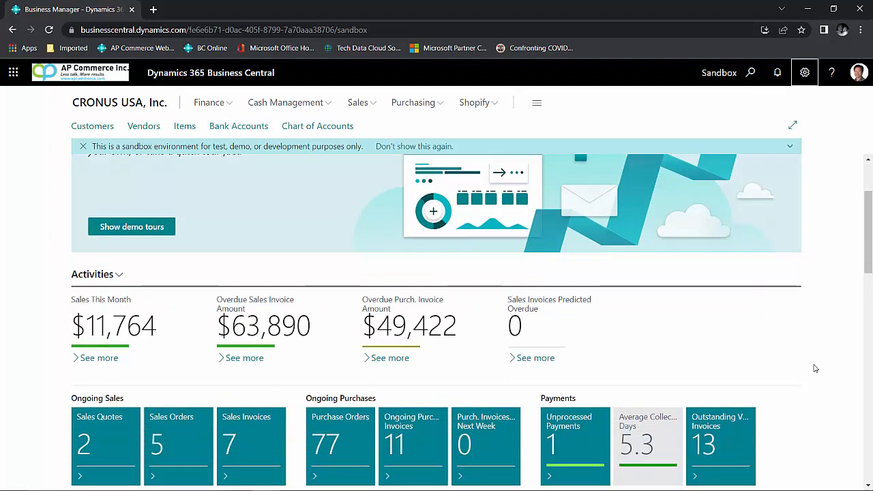
scroll(down, 3)
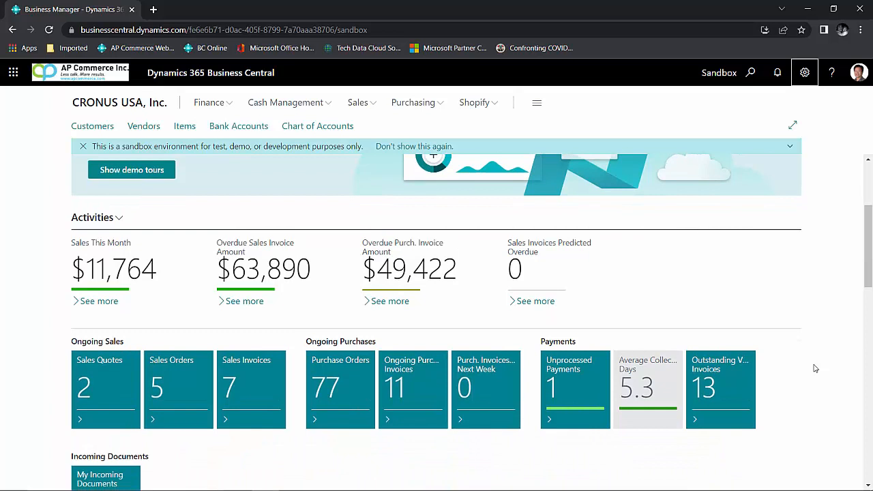
mouse_move(381, 310)
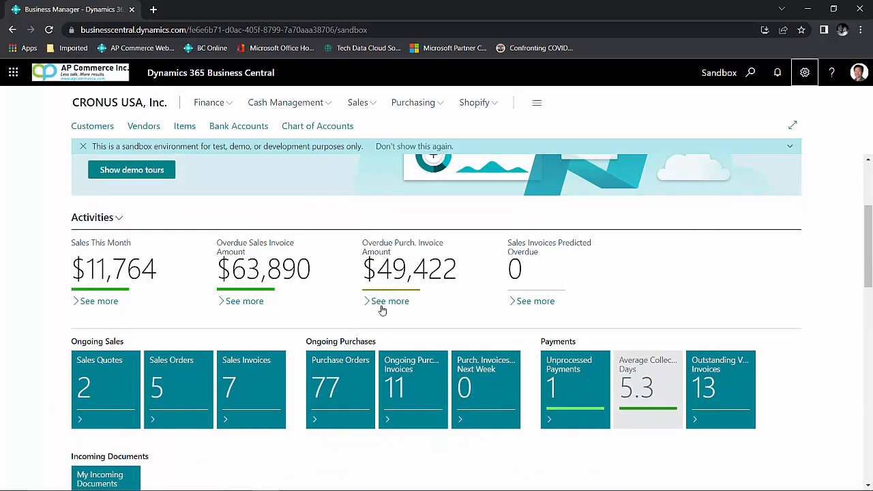
mouse_move(307, 307)
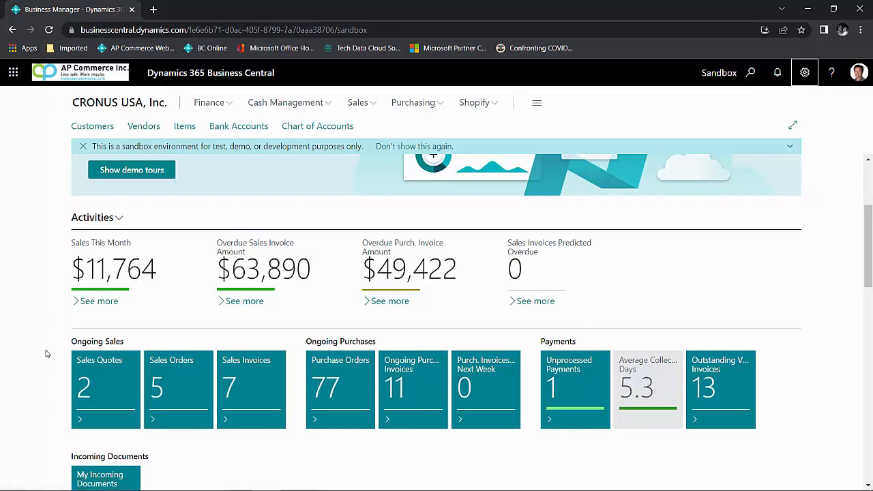
mouse_move(41, 335)
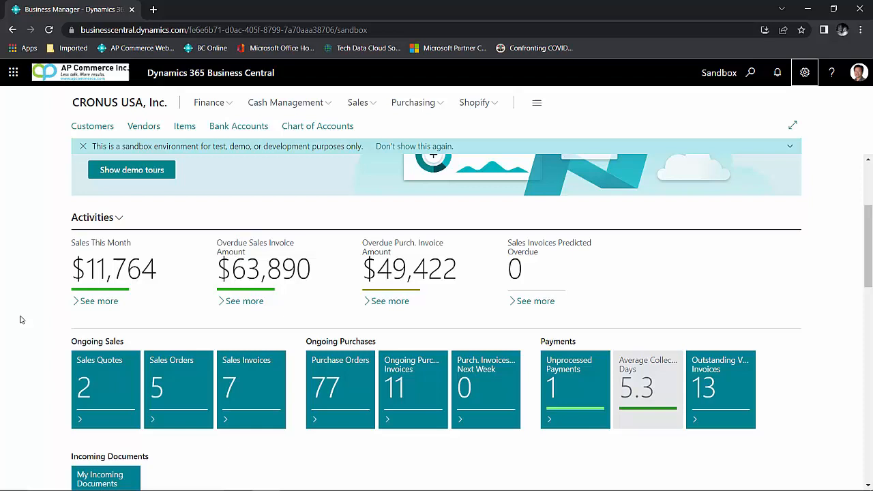
scroll(down, 3)
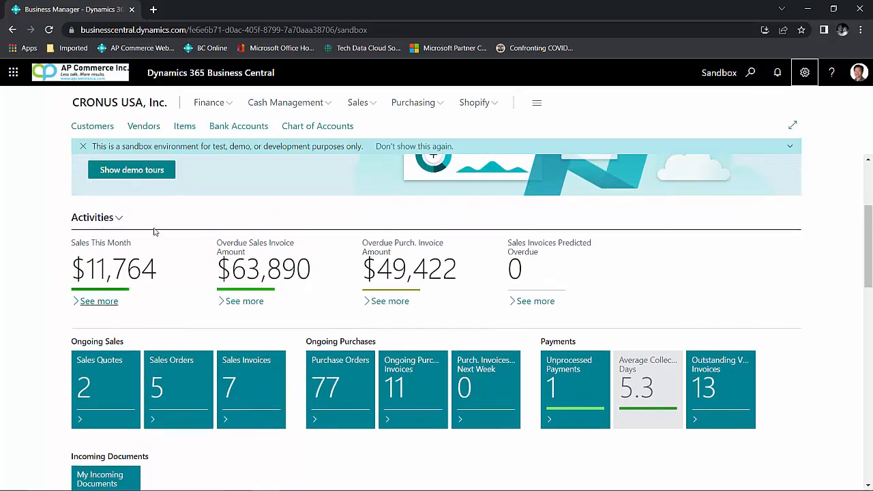
mouse_move(665, 293)
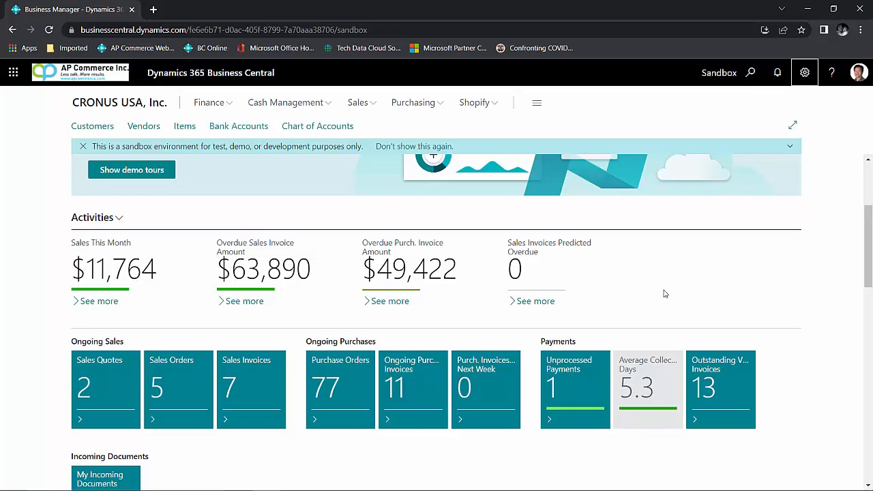
scroll(down, 3)
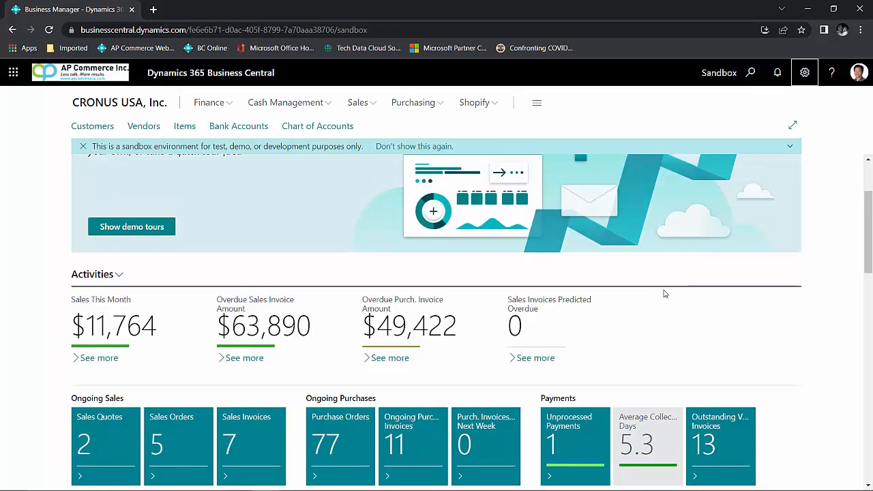
mouse_move(49, 290)
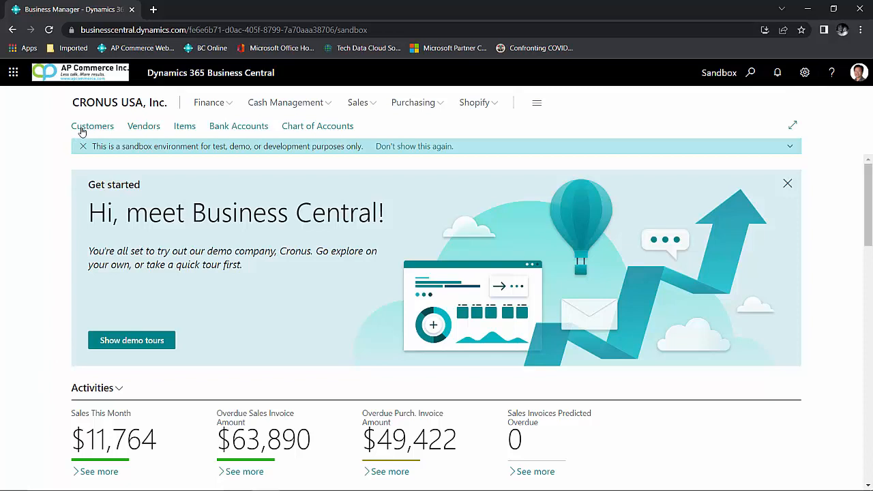
click(92, 125)
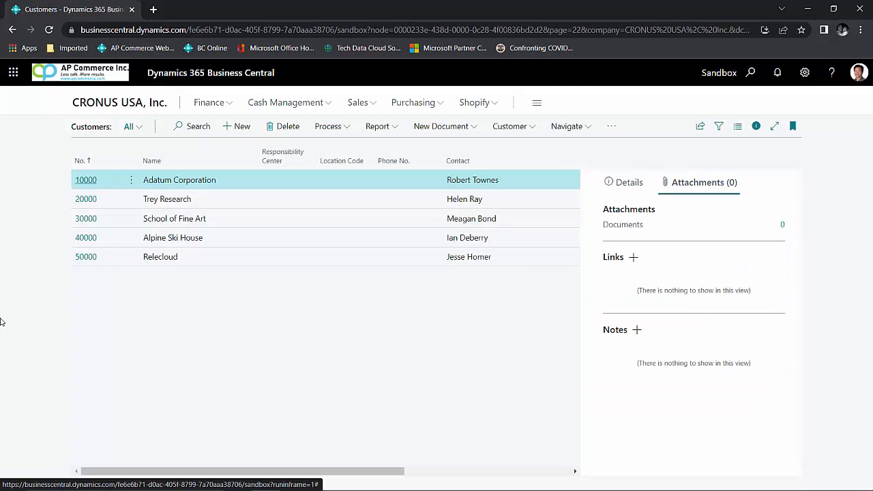
mouse_move(511, 179)
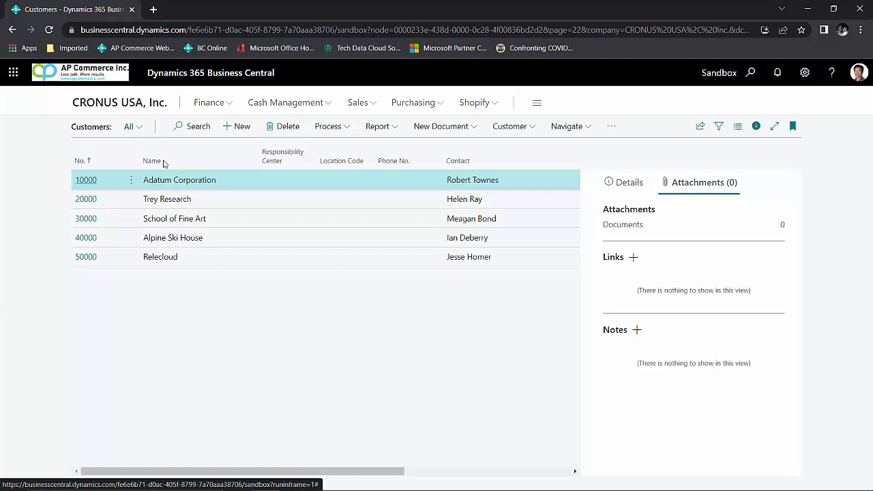
click(151, 161)
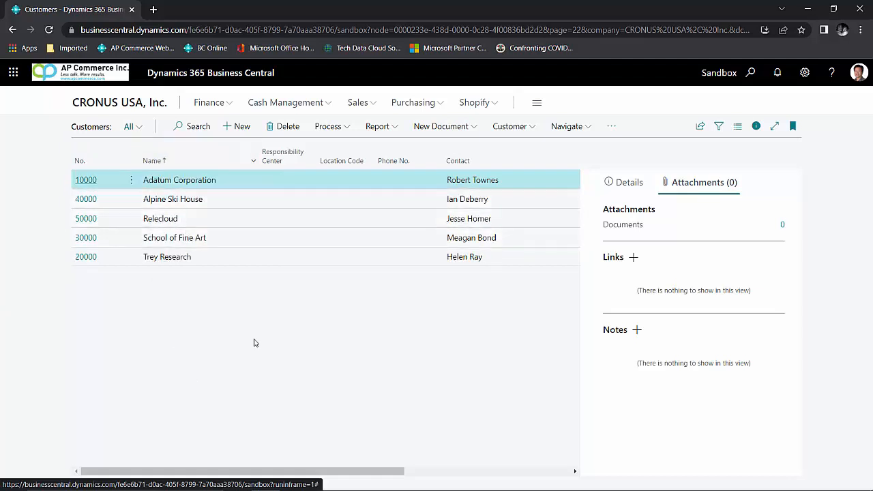
mouse_move(457, 160)
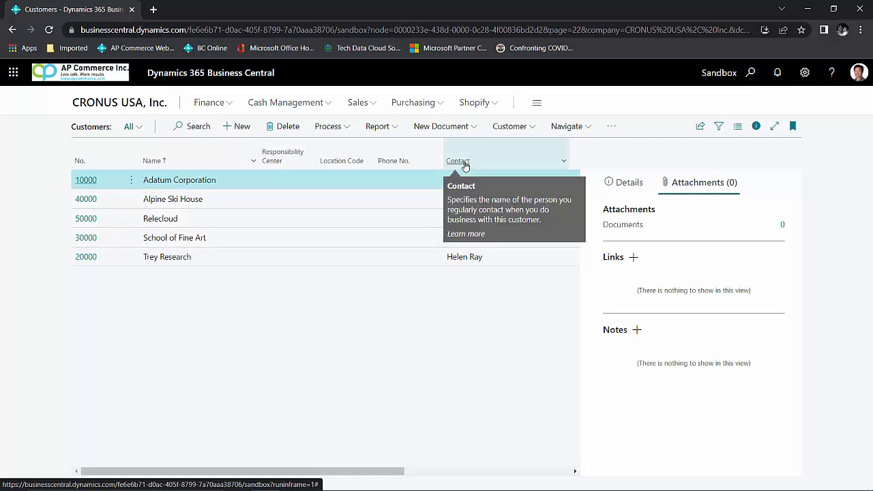
click(457, 161)
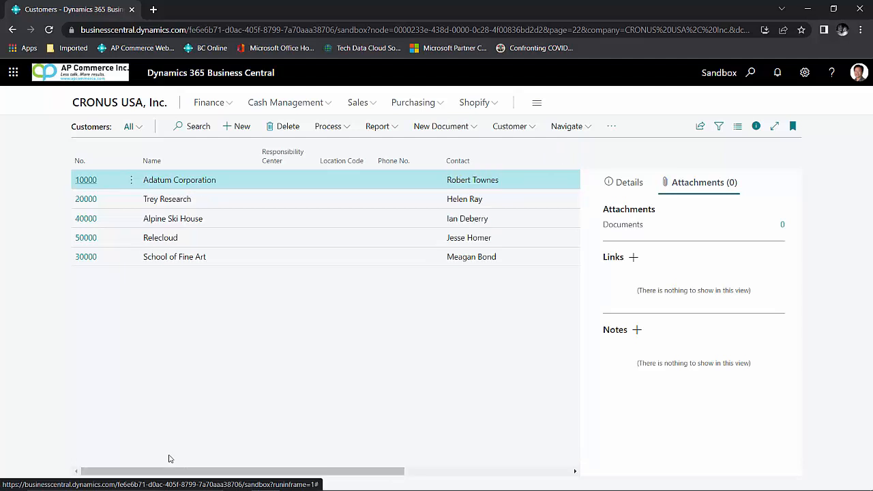
mouse_move(189, 281)
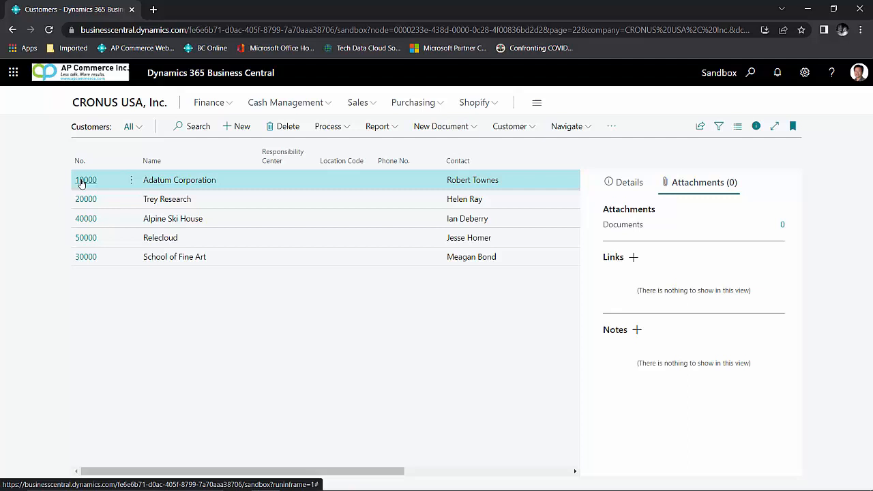
mouse_move(86, 179)
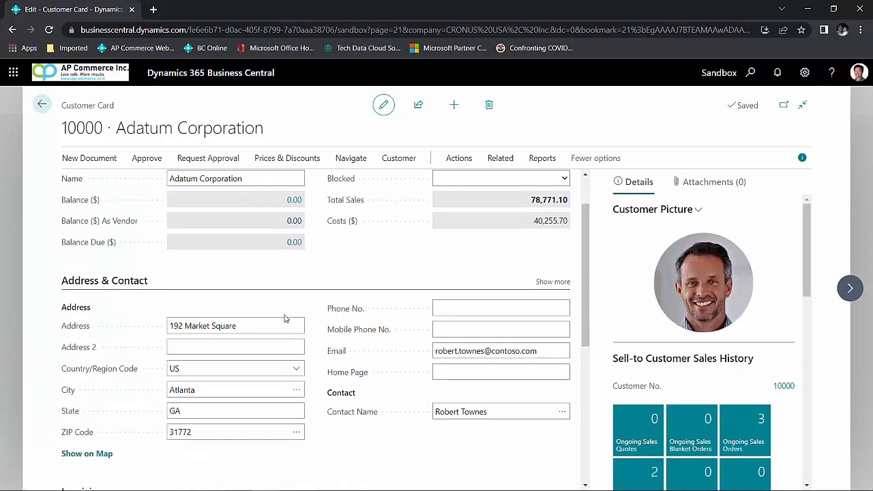
Review the Adatum Corporation customer card, then return to the CRONUS USA home page
scroll(down, 3)
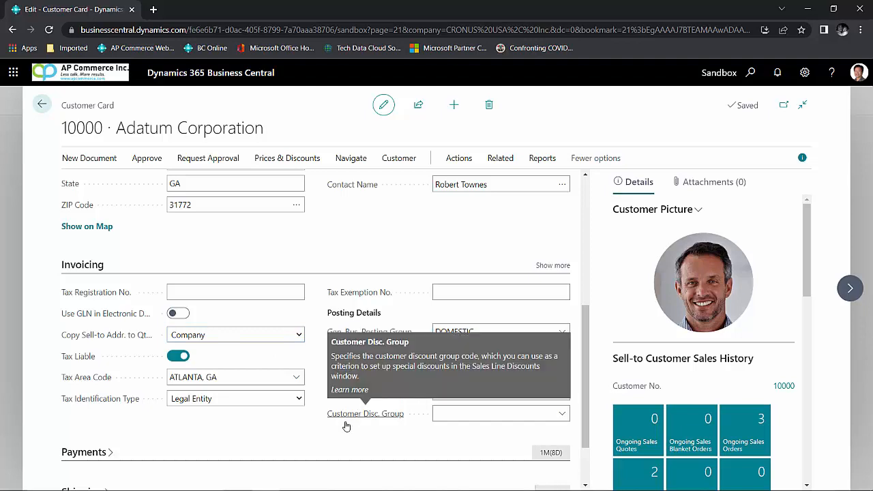
scroll(up, 3)
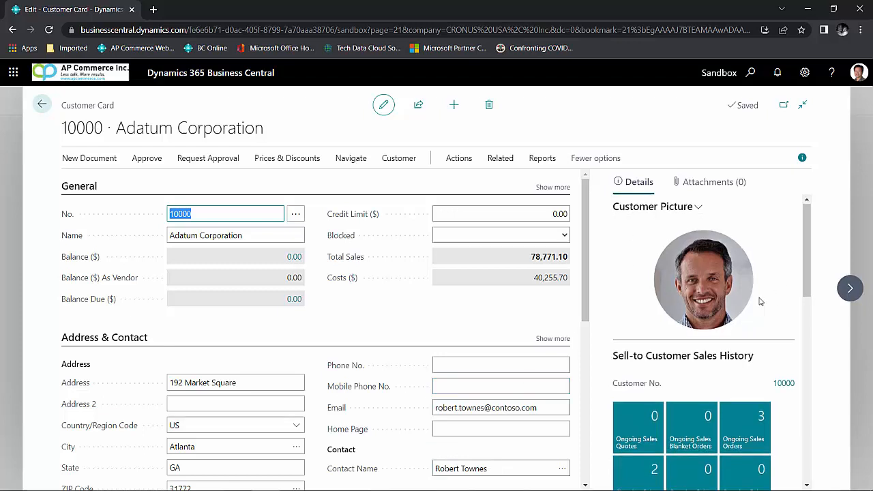
scroll(down, 3)
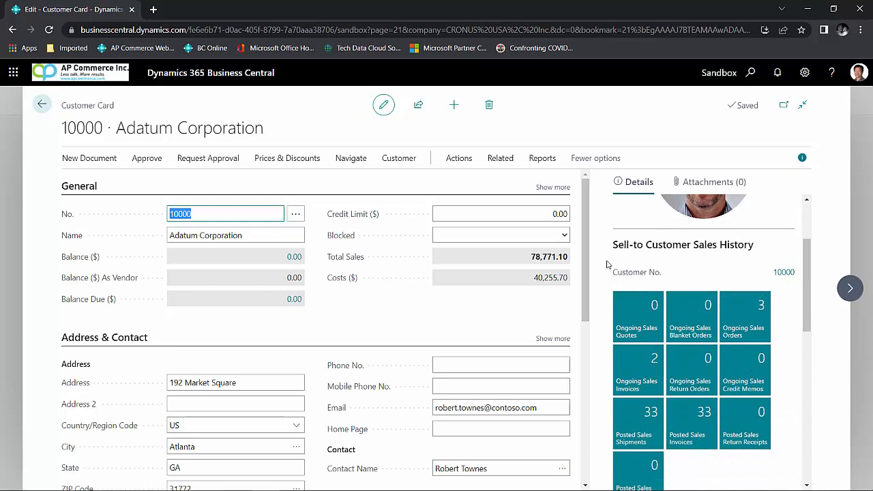
scroll(down, 3)
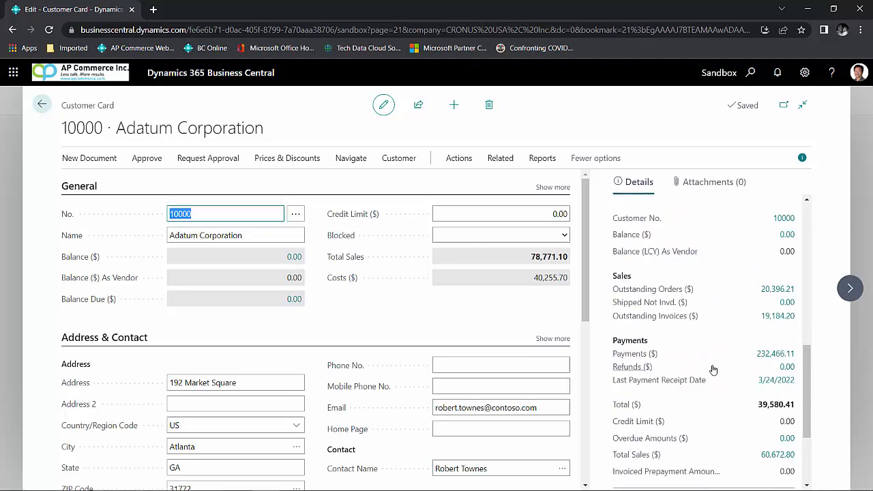
click(42, 104)
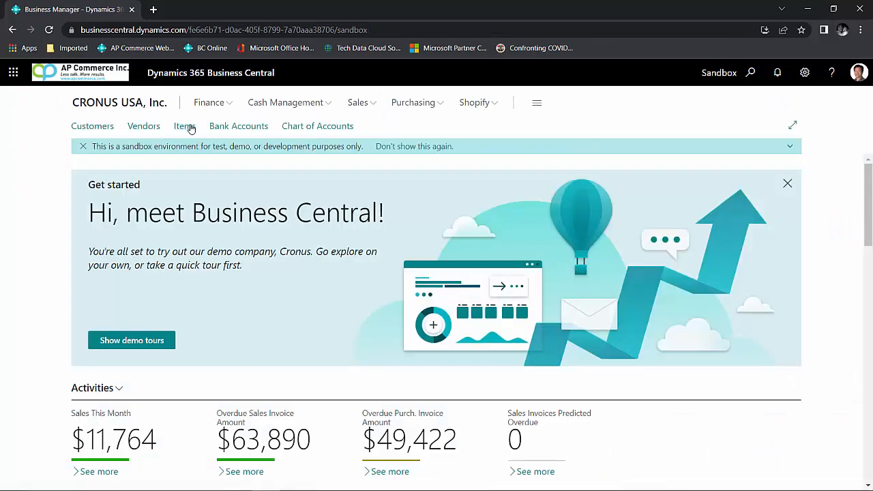
Sort the Items list by Description, Quantity on Hand, then No., and show picture tiles
click(184, 125)
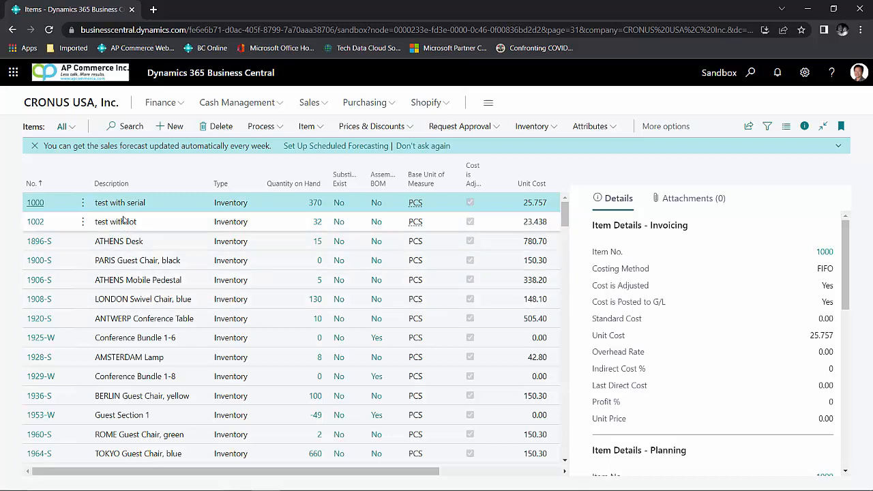
mouse_move(111, 183)
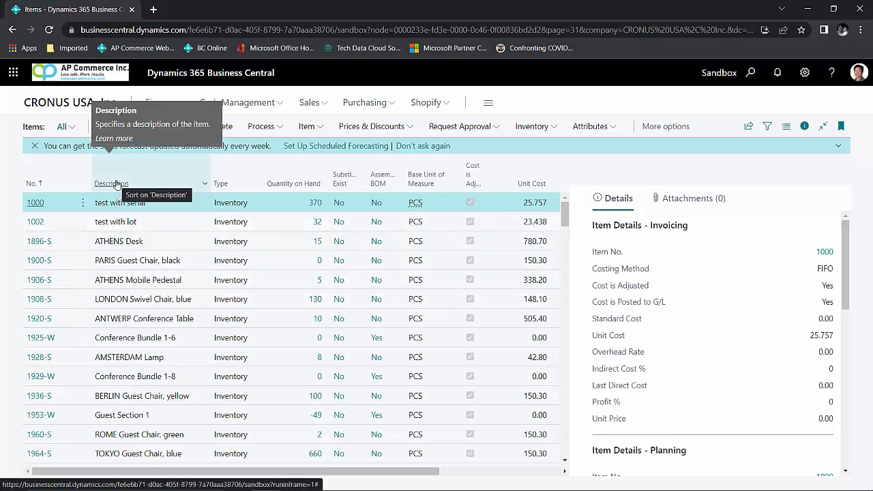
click(107, 182)
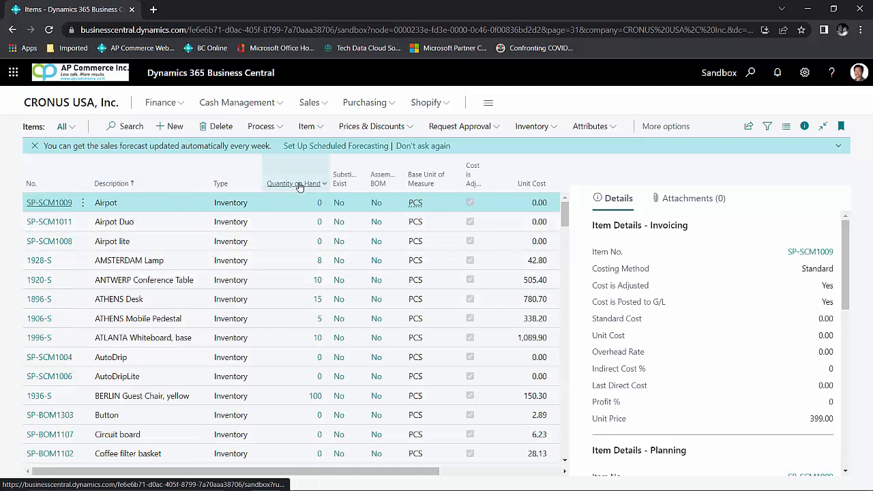
click(294, 183)
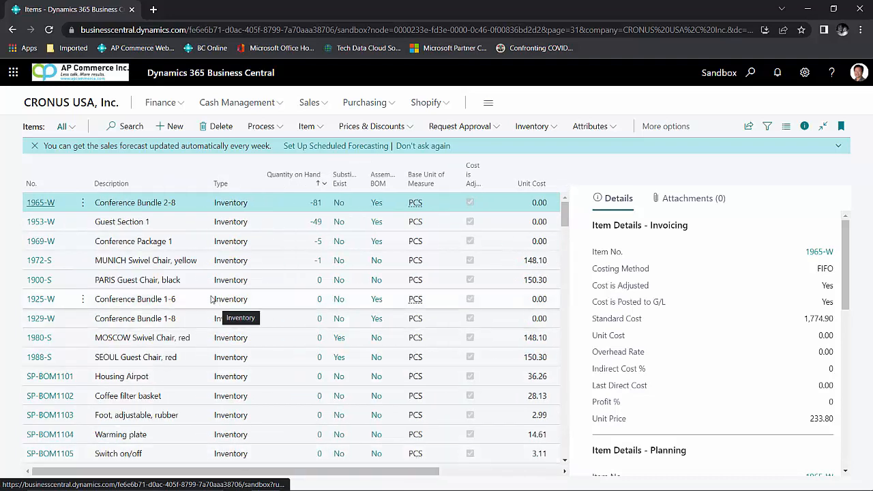
click(34, 183)
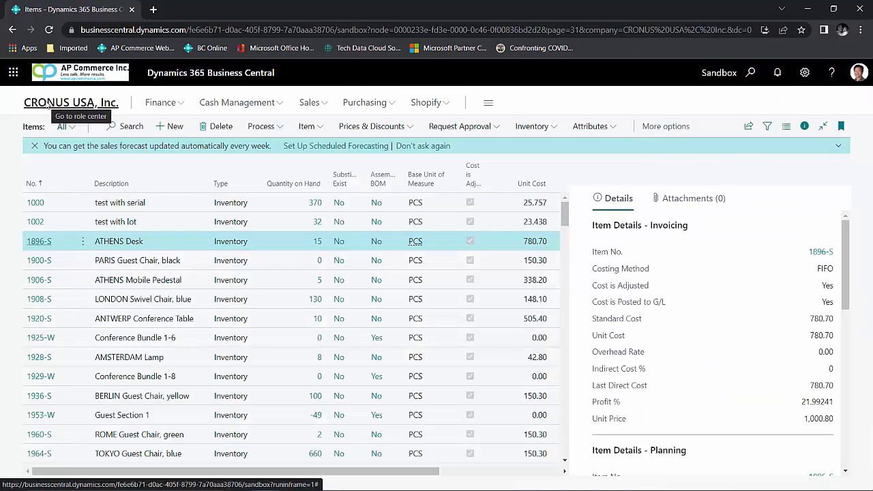
mouse_move(145, 272)
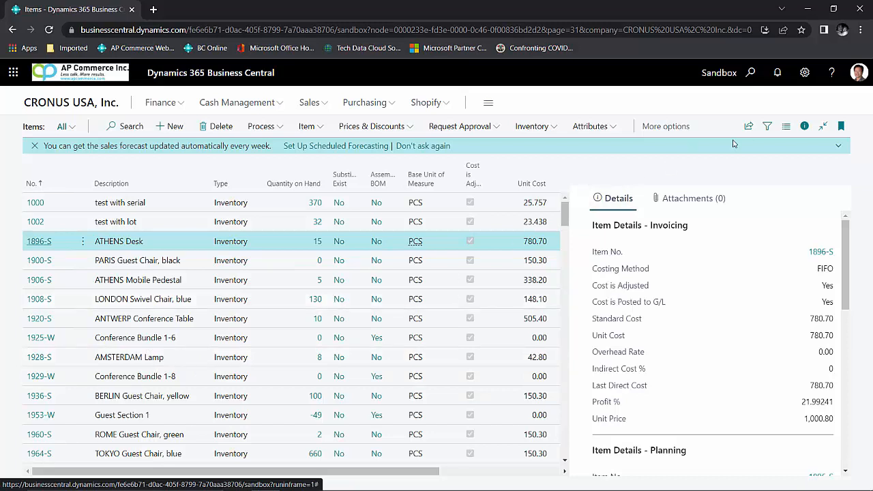
click(785, 126)
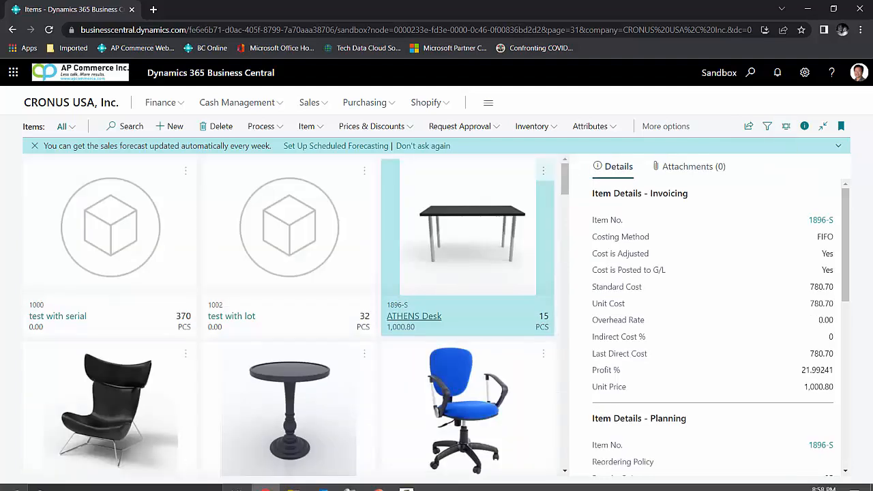
Scroll the item tiles to the PARIS Guest Chair and LONDON Swivel Chair
scroll(down, 3)
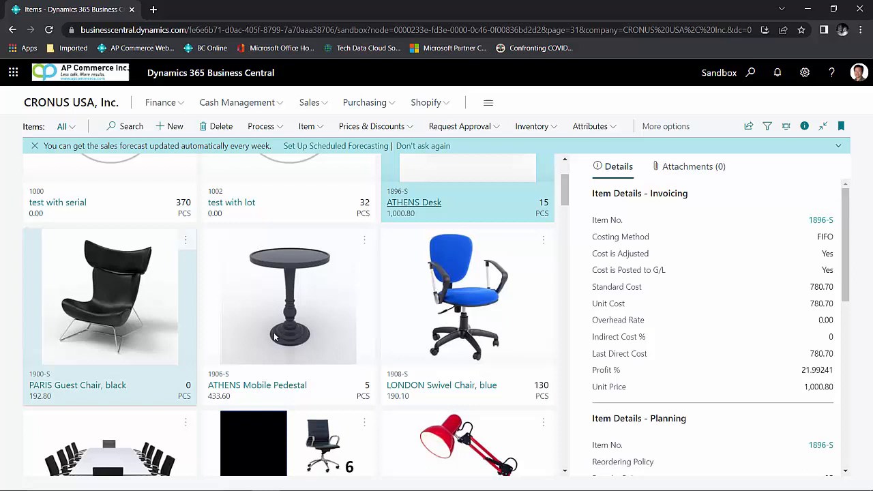
scroll(down, 3)
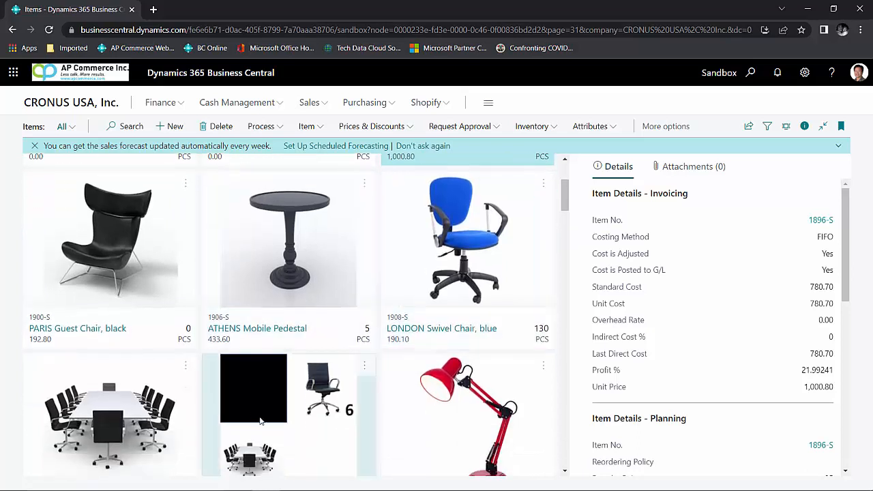
mouse_move(305, 373)
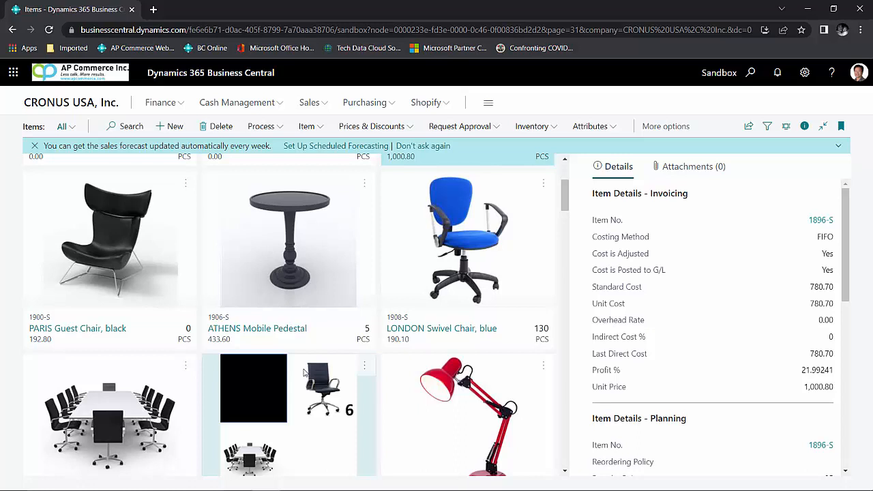
mouse_move(261, 387)
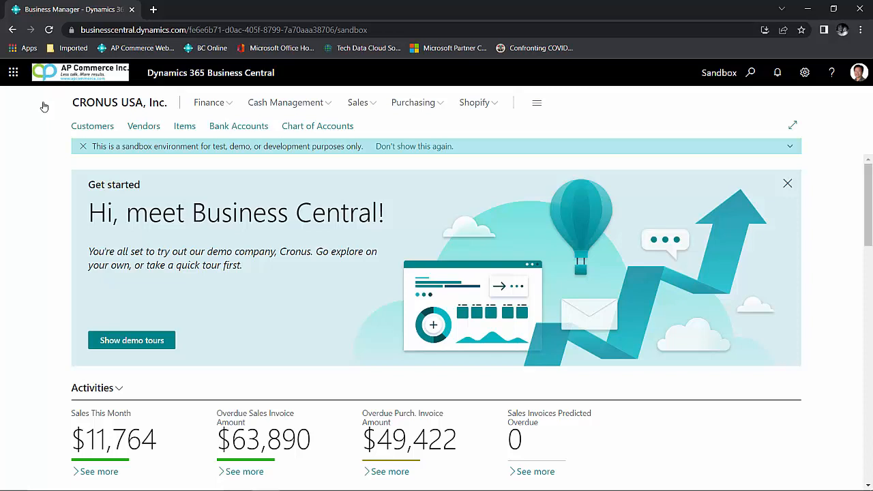
mouse_move(43, 105)
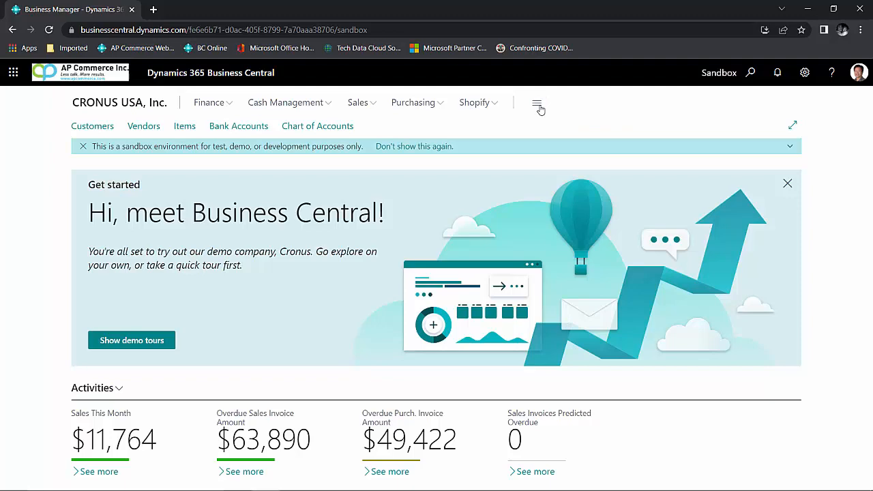
Open the Business Manager role overview of pages by department
click(538, 107)
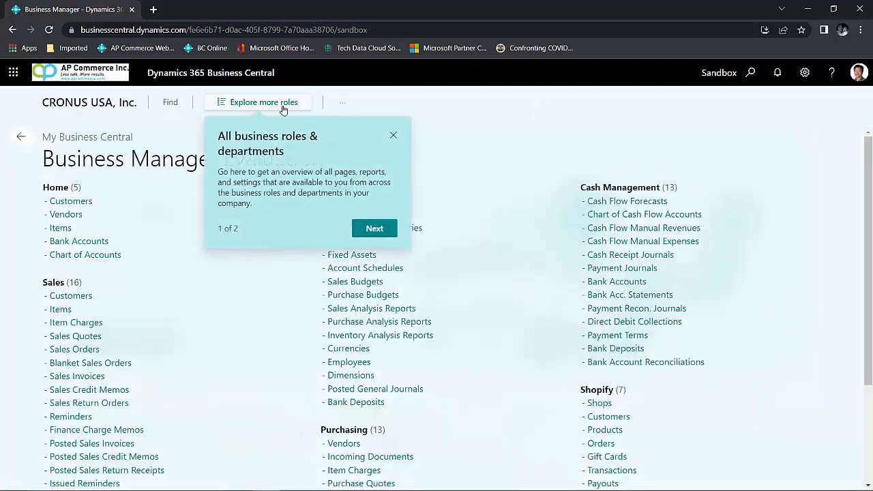
mouse_move(283, 109)
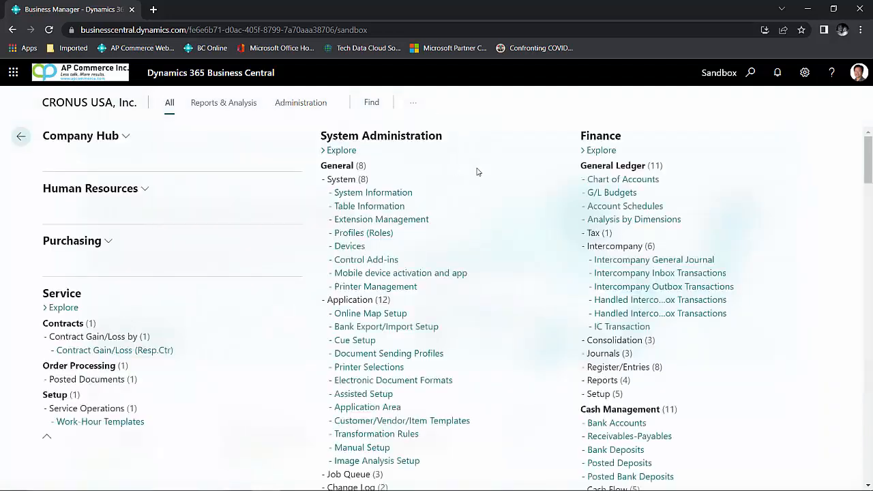
mouse_move(243, 227)
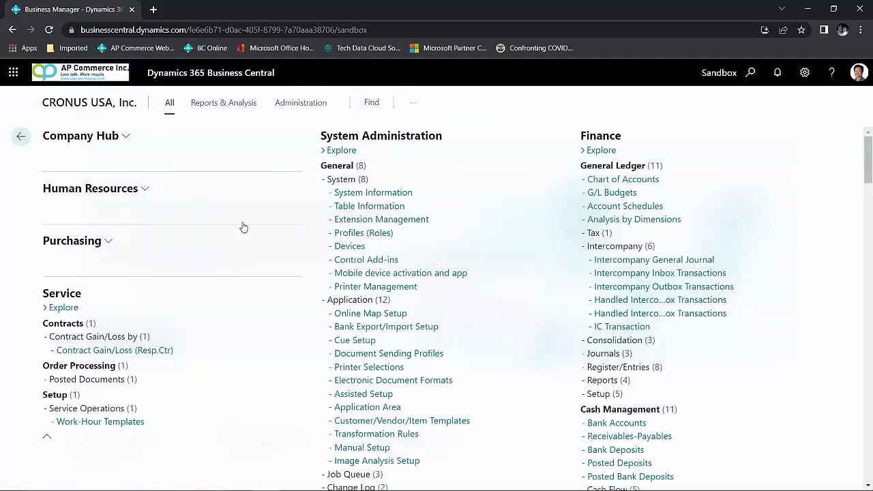
Scroll through all roles' pages, collapsing the Warehouse section
scroll(down, 3)
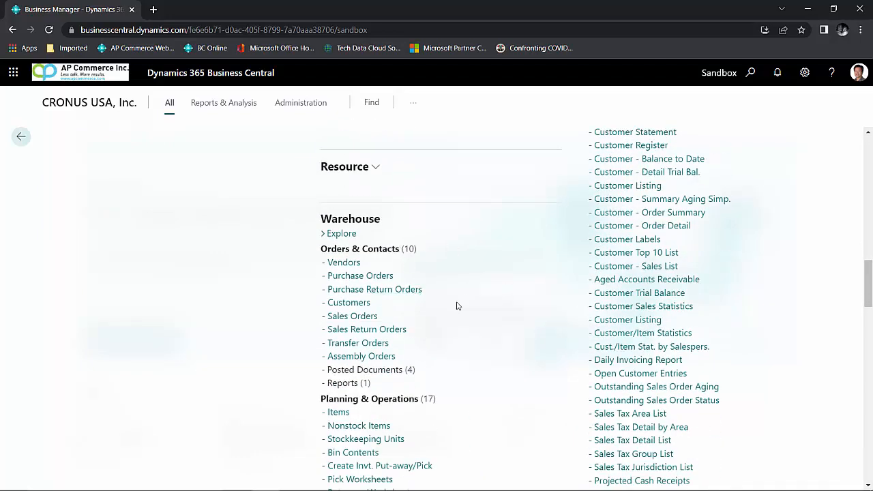
click(350, 218)
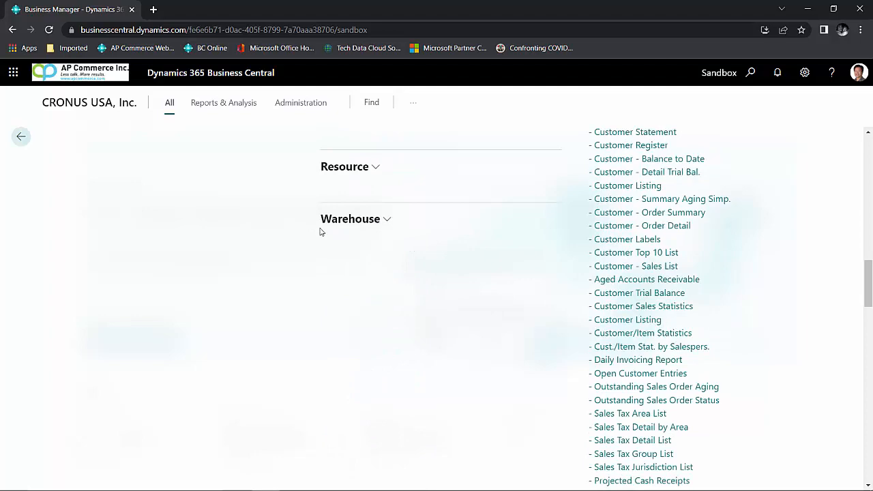
scroll(down, 3)
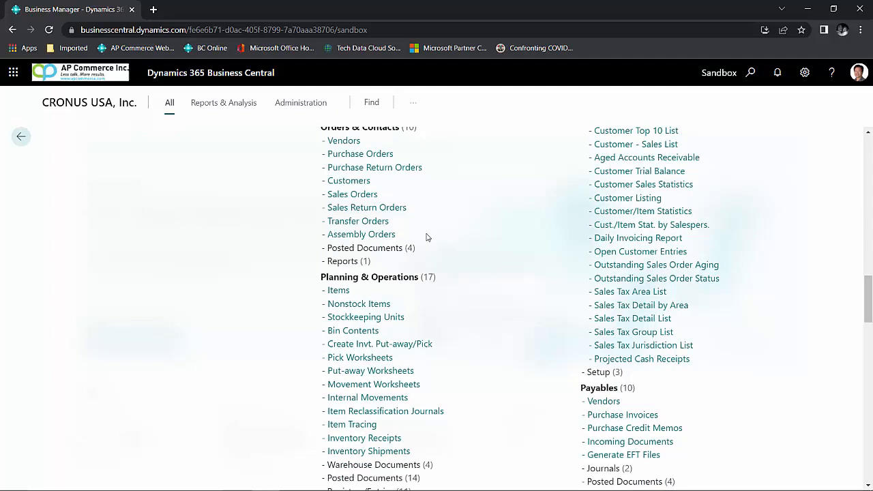
scroll(down, 3)
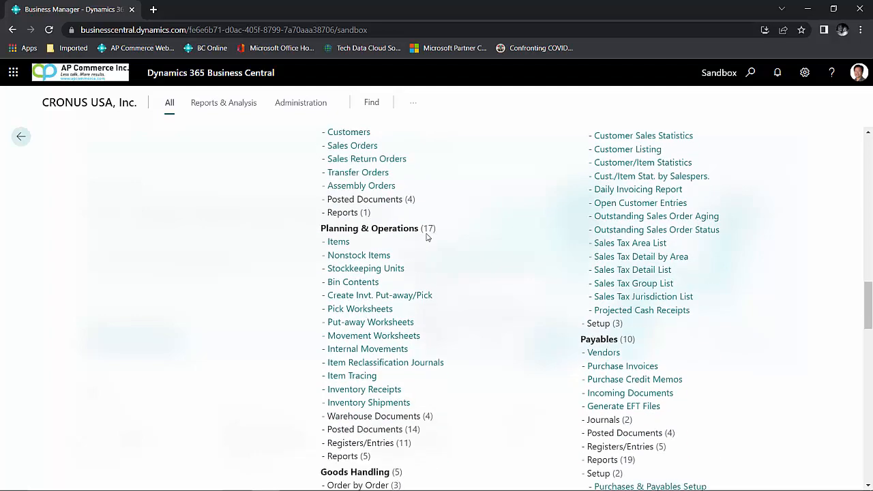
mouse_move(509, 308)
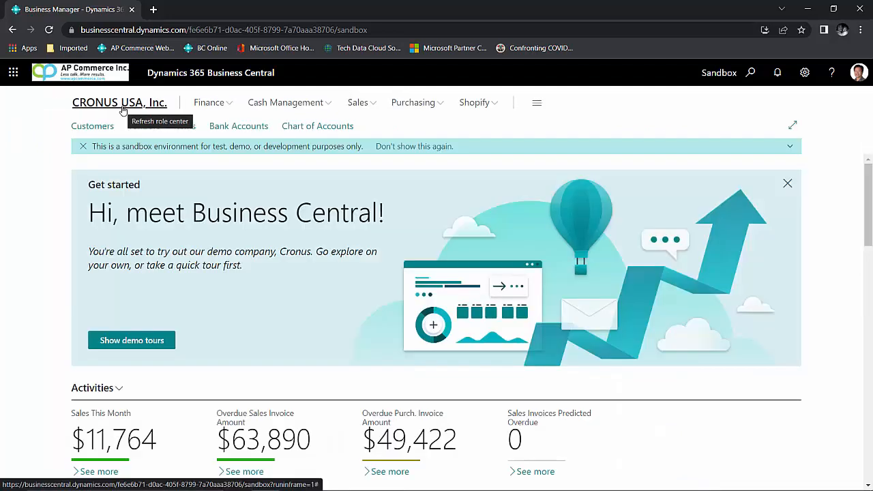
mouse_move(783, 94)
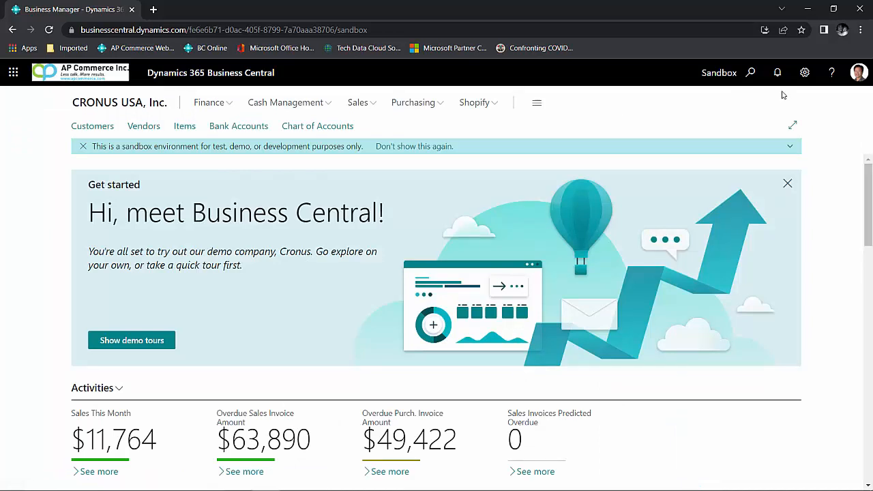
mouse_move(804, 73)
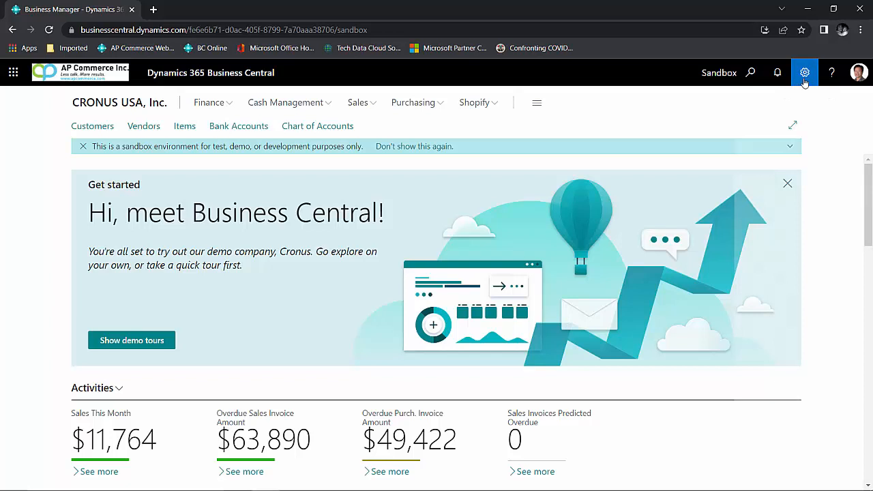
click(804, 72)
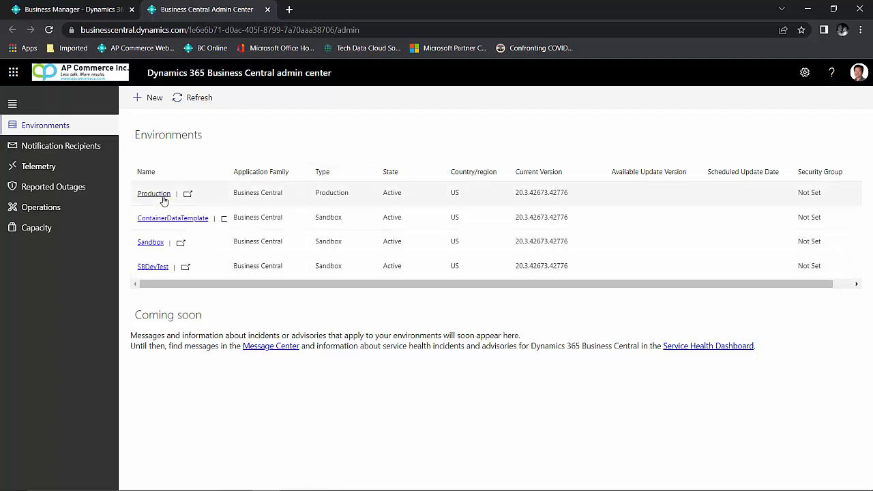
click(153, 193)
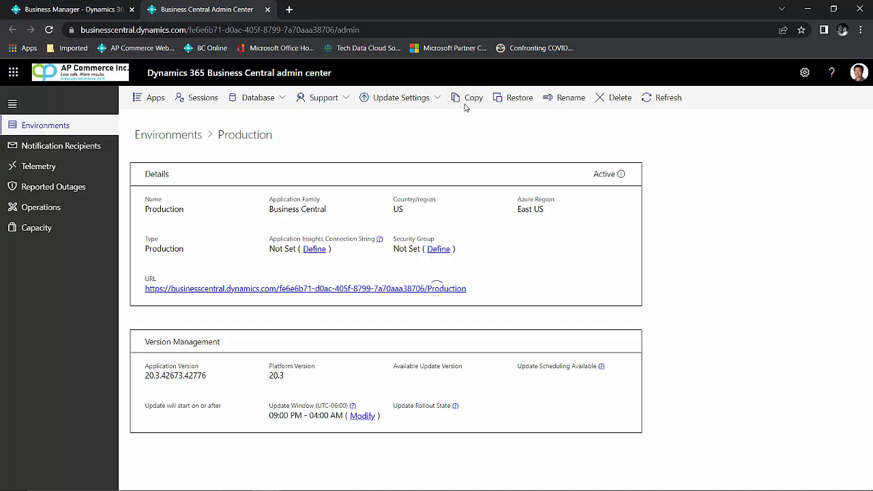
click(473, 96)
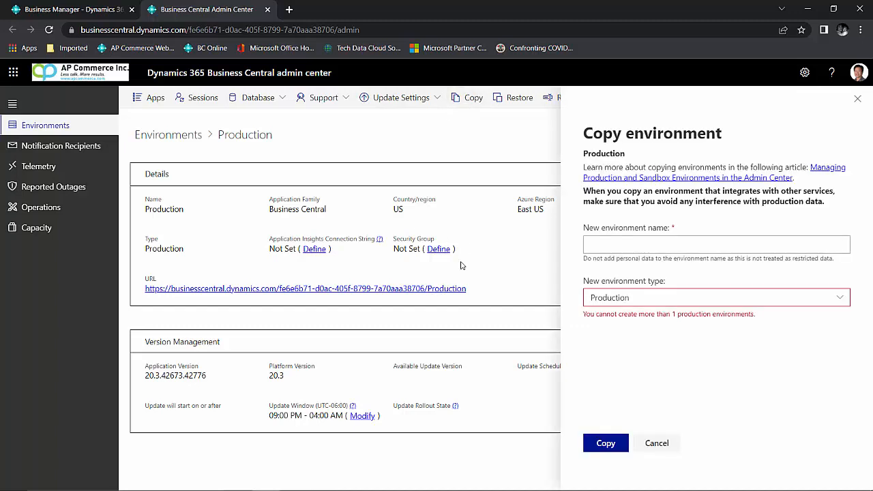
click(716, 298)
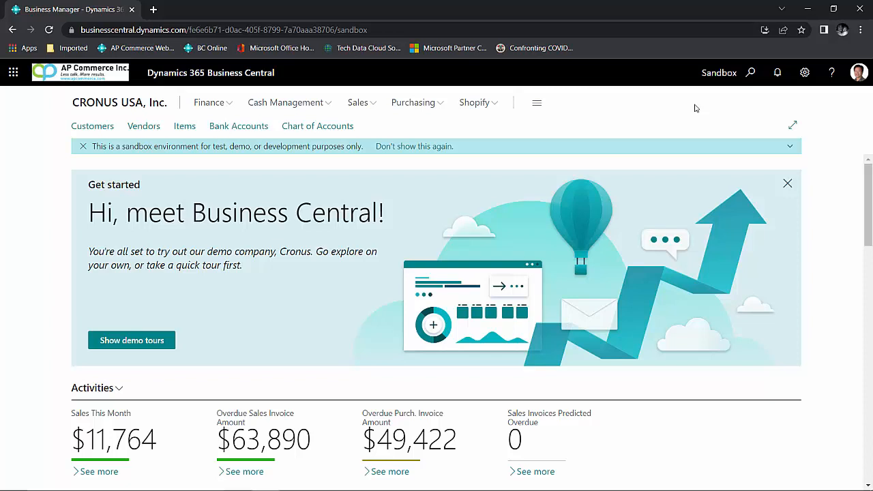
mouse_move(840, 107)
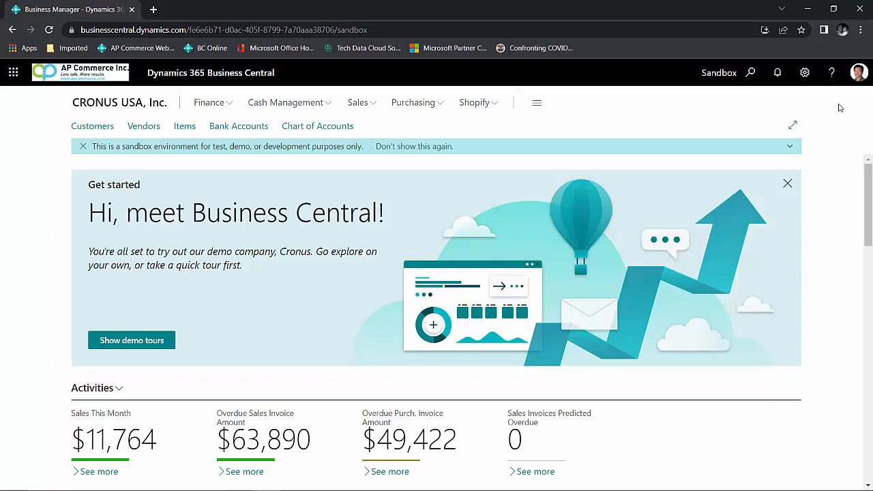
Search Tell me for 'extension' and open the Extension Marketplace
click(750, 72)
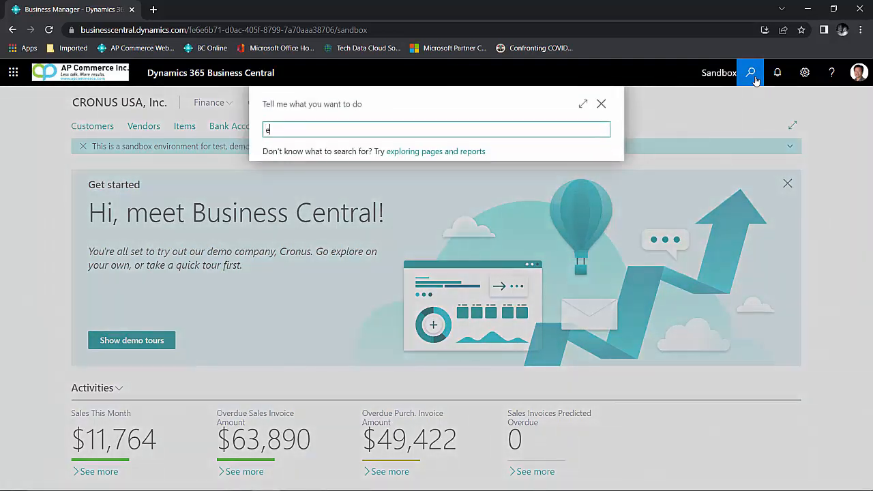
text(xtension)
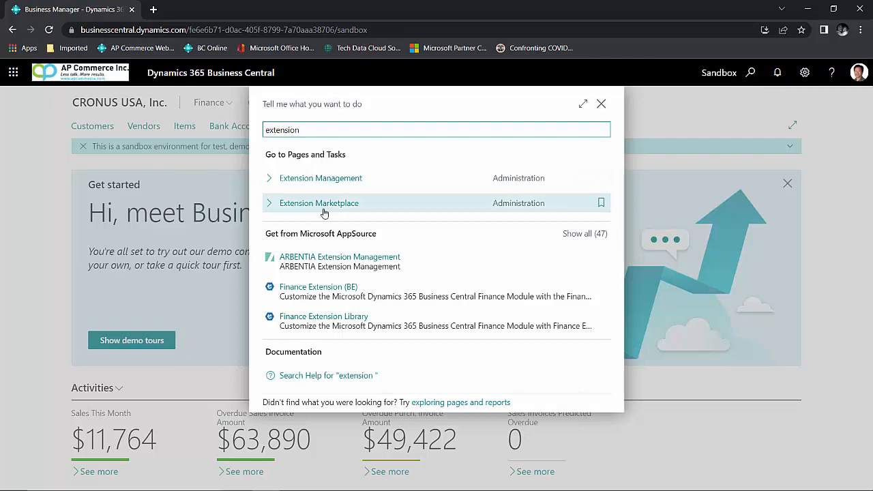
click(319, 202)
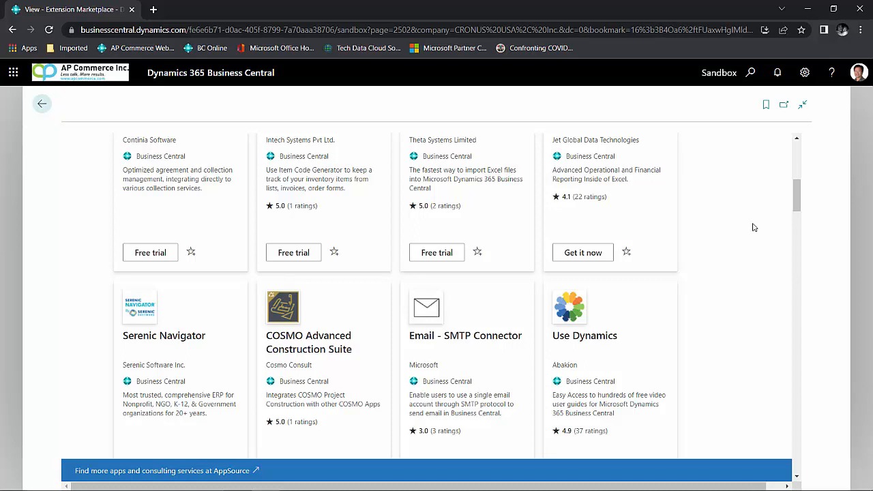
mouse_move(619, 282)
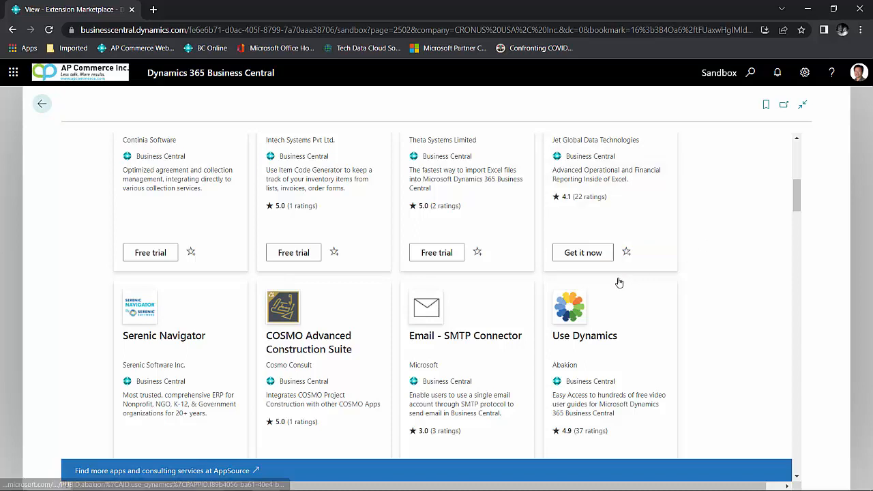
mouse_move(559, 331)
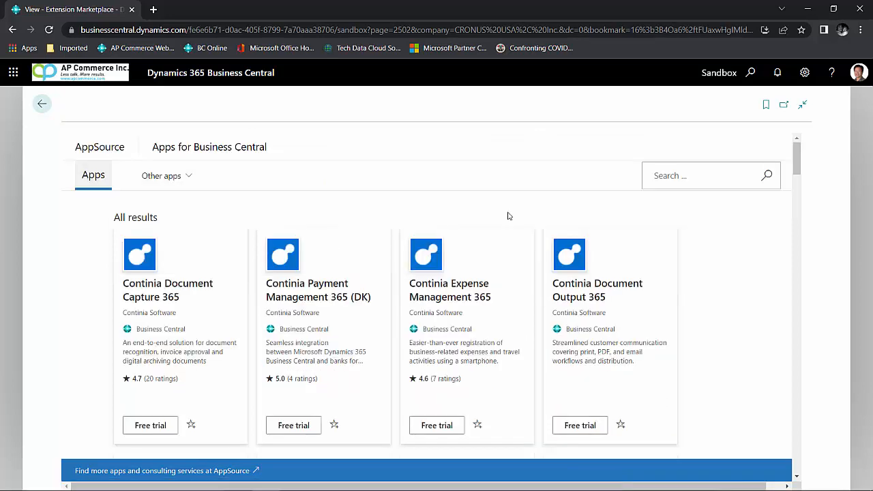
Search the marketplace for 'freigh' and scroll to Freight Container Receiving Management
click(682, 175)
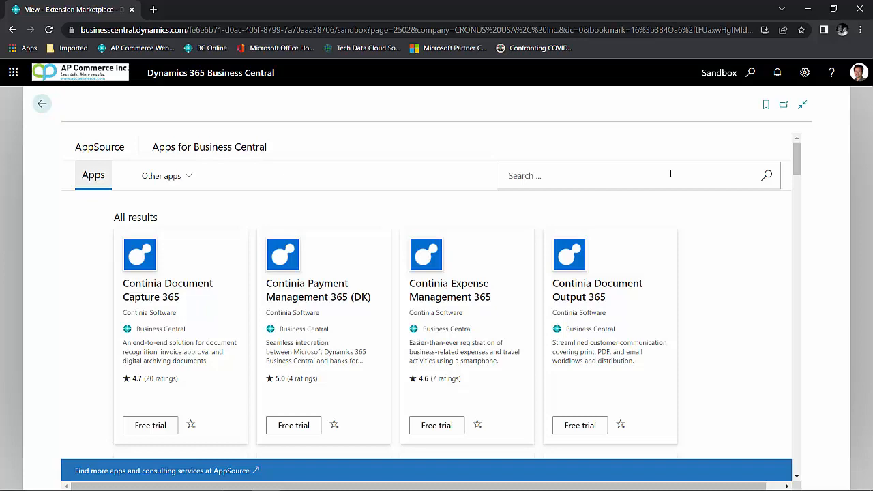
text(freigh)
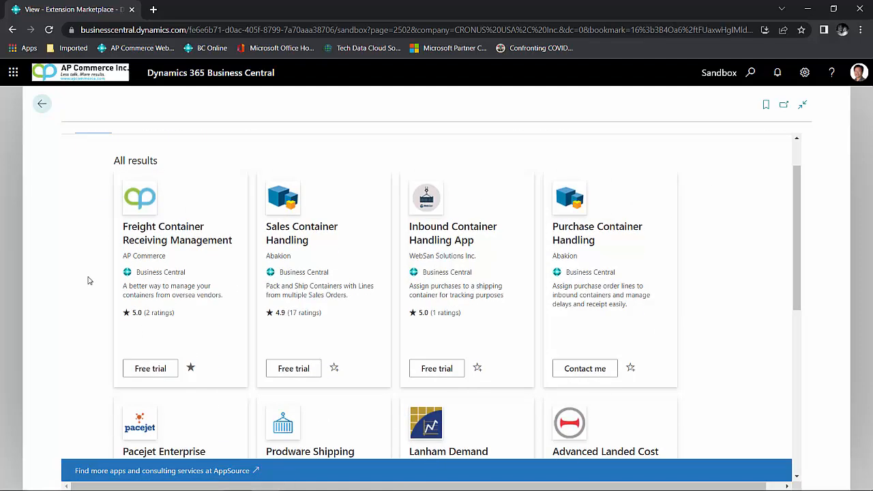
scroll(down, 3)
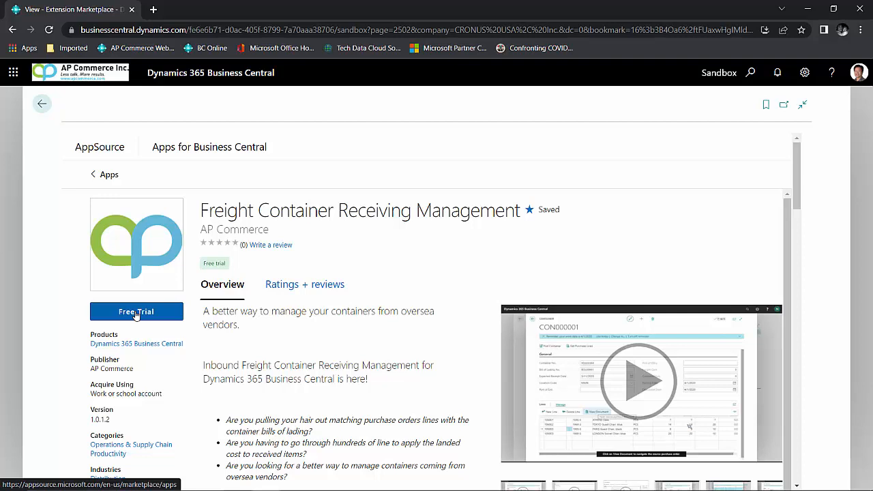
click(42, 103)
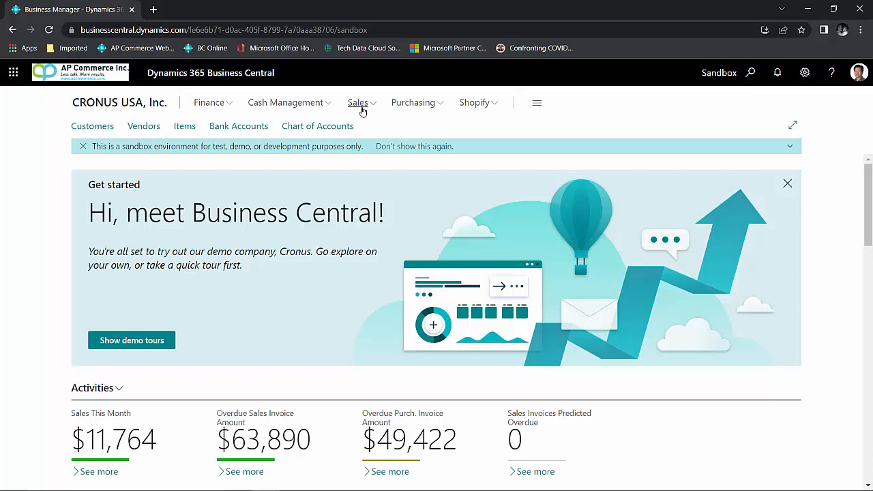
Open sales order S-ORD101001 for Adatum Corporation, then return home and scroll to Insights
click(358, 102)
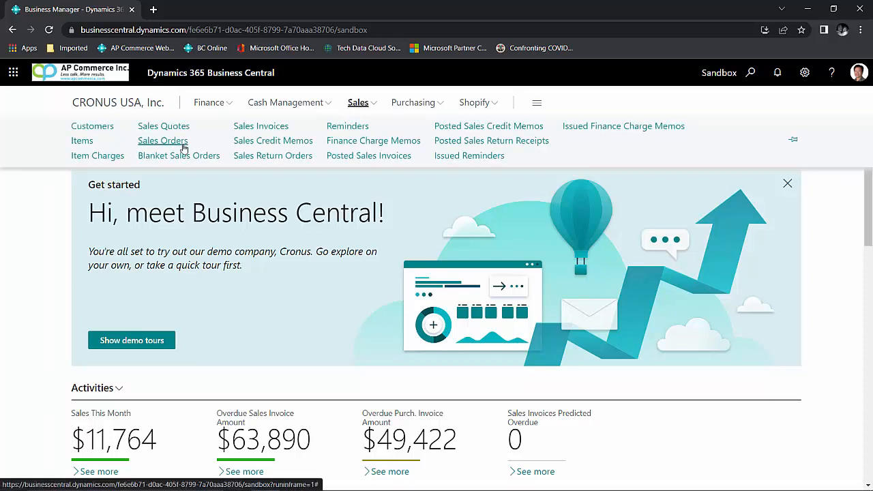
click(162, 140)
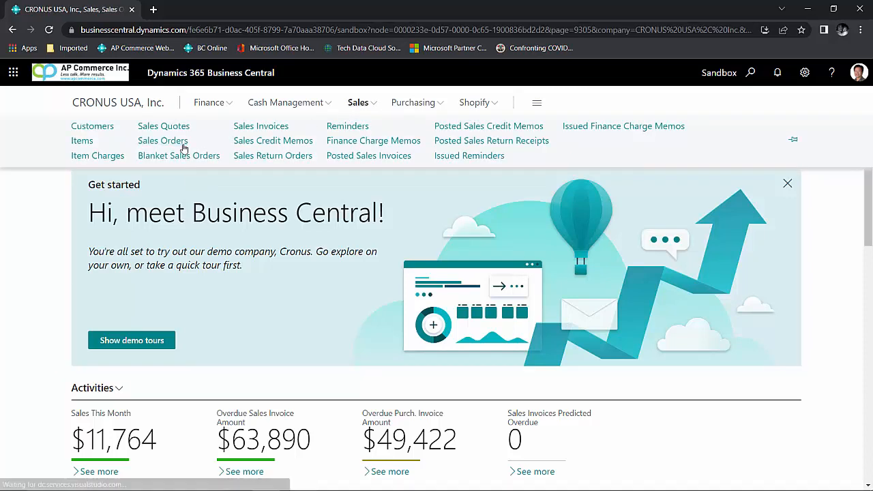
click(163, 140)
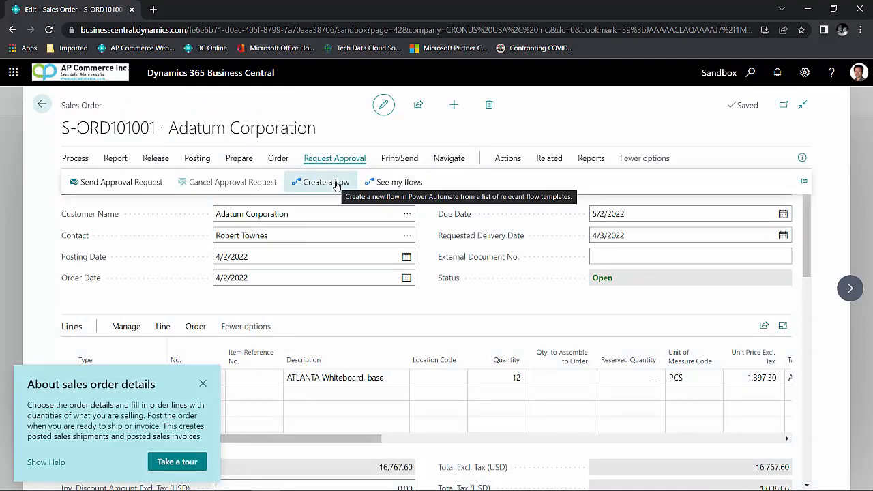
click(42, 103)
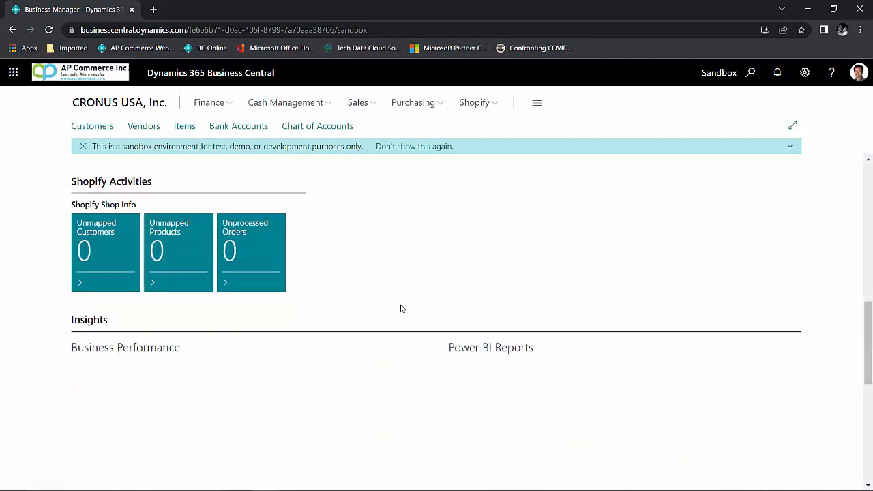
scroll(down, 3)
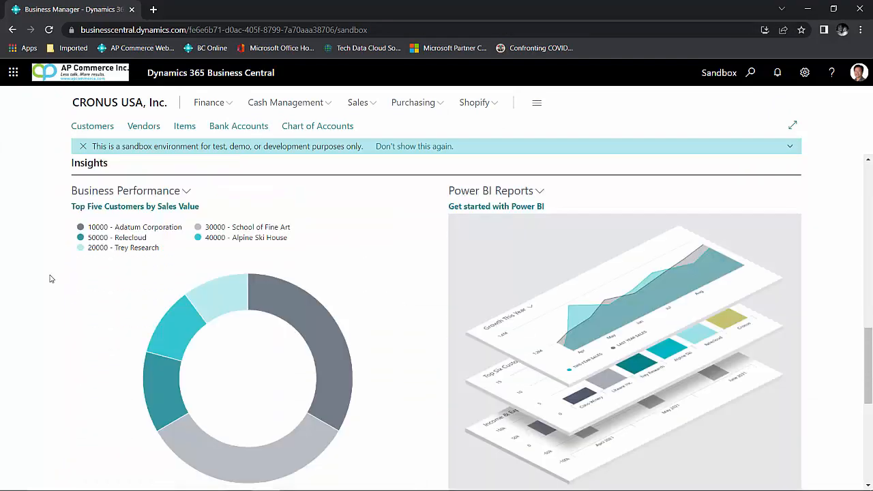
mouse_move(519, 233)
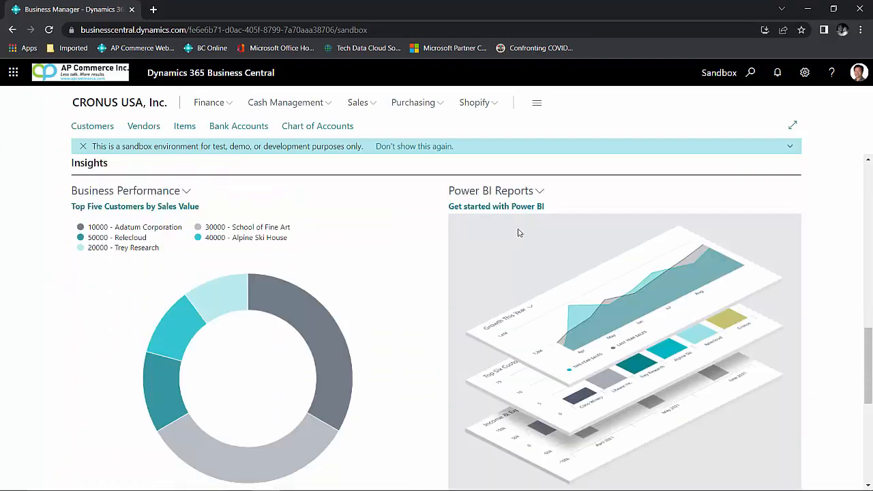